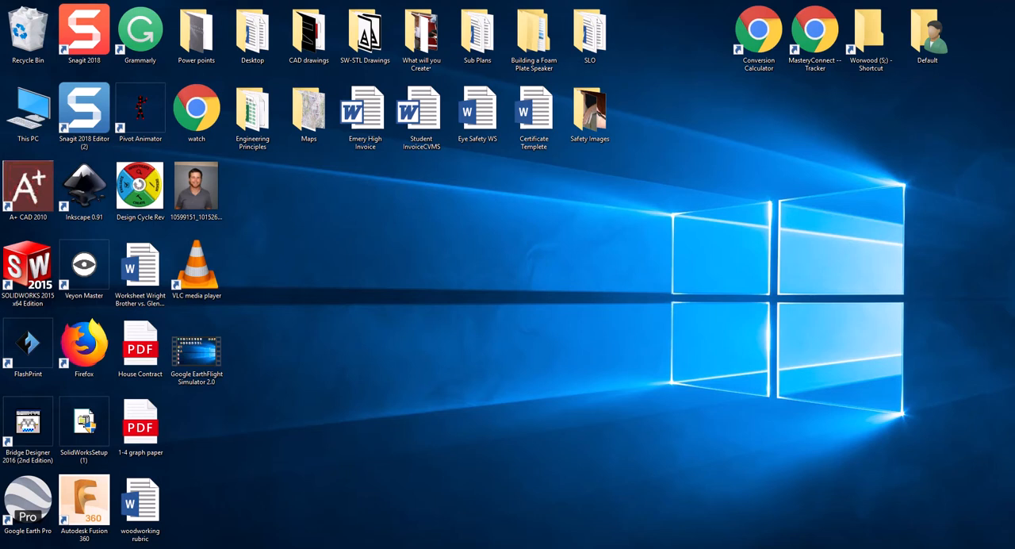
mouse_move(941, 298)
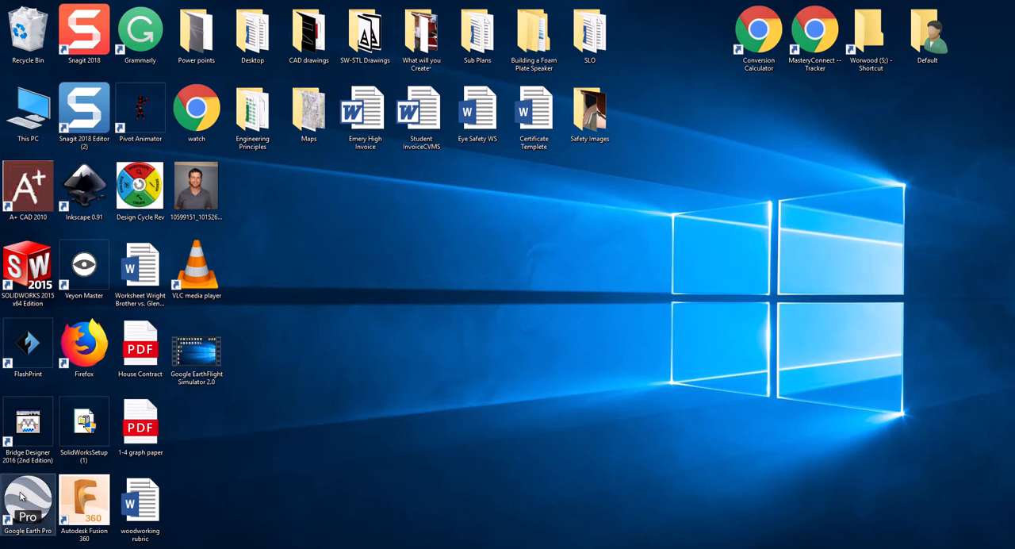
- Launch Google Earth Pro and dismiss the Start-up Tips and Gumshoe promo pop-ups
double_click(28, 500)
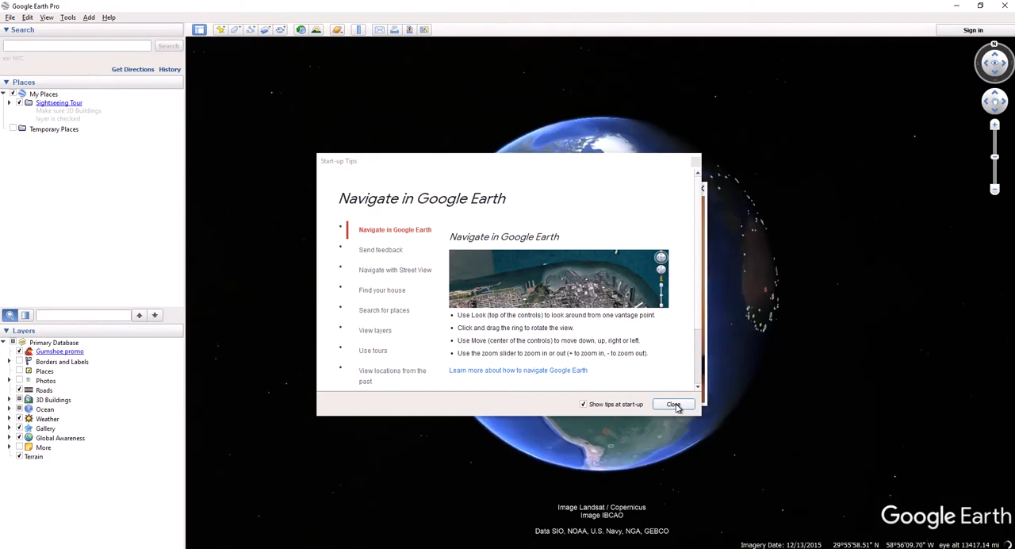
click(673, 405)
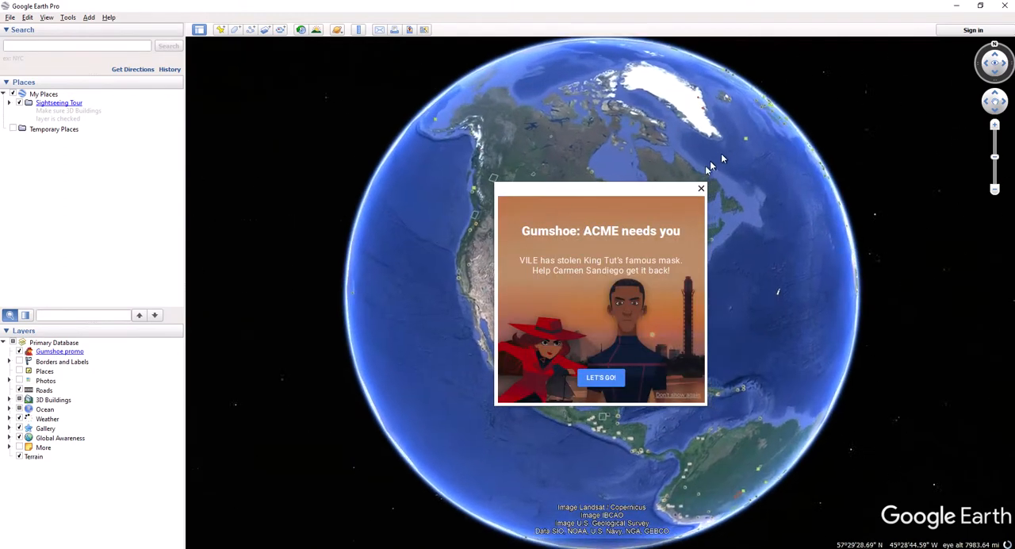
click(701, 188)
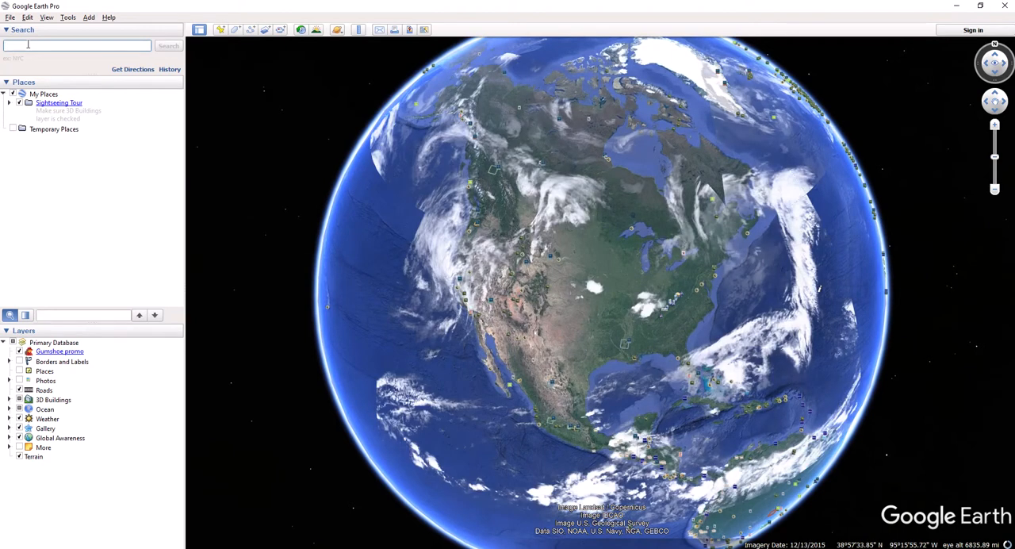
- Search for 'cedar mountain airstrip' to fly the view down to the Utah runway
text(cedar)
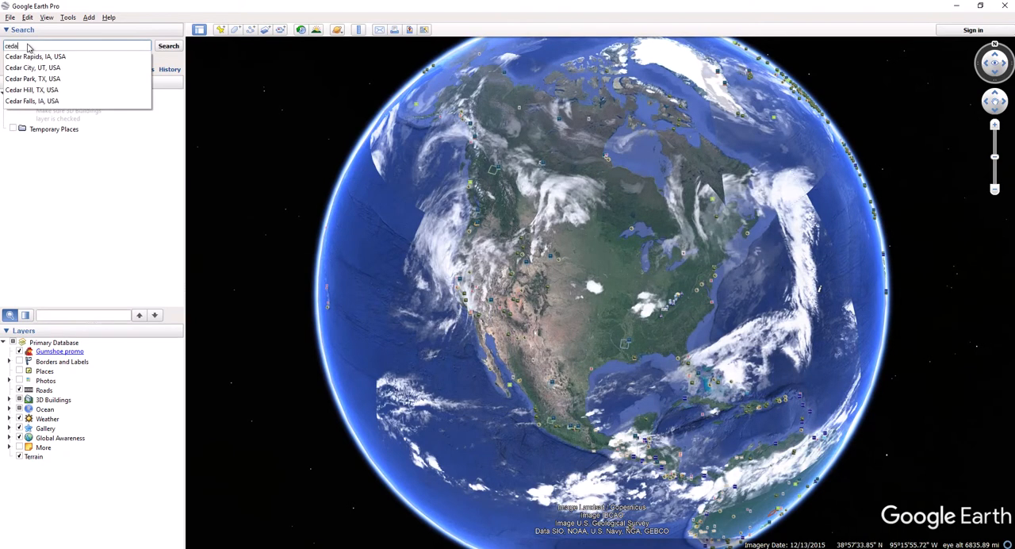
text(mountain)
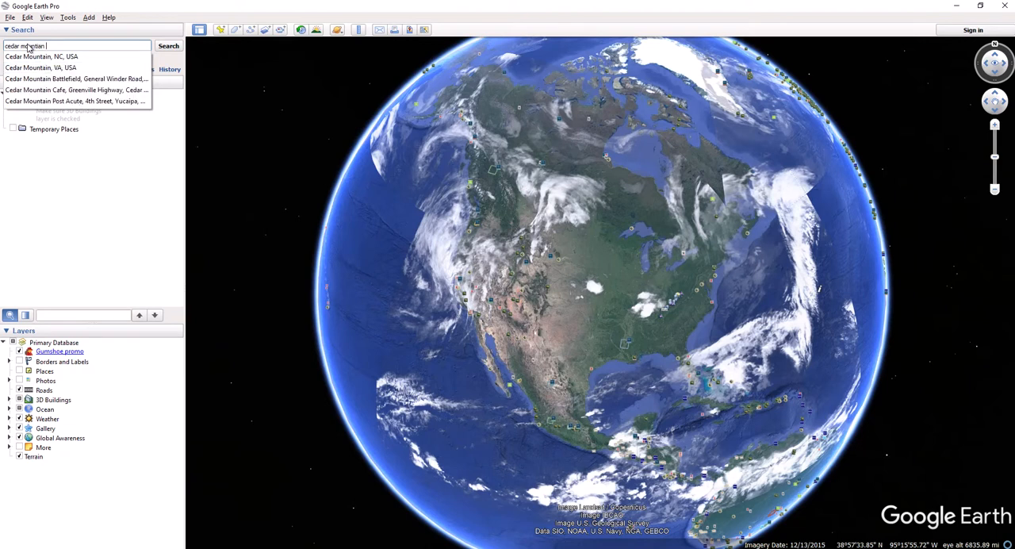
text(airstrip)
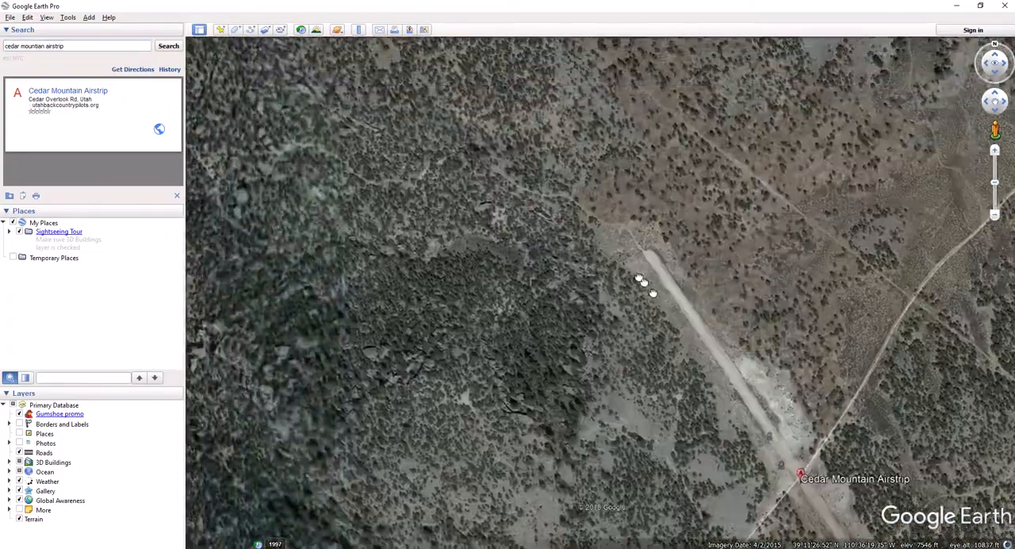
- Drop the pegman onto the runway for ground level, then exit back to the aerial view
drag(643, 281, 665, 244)
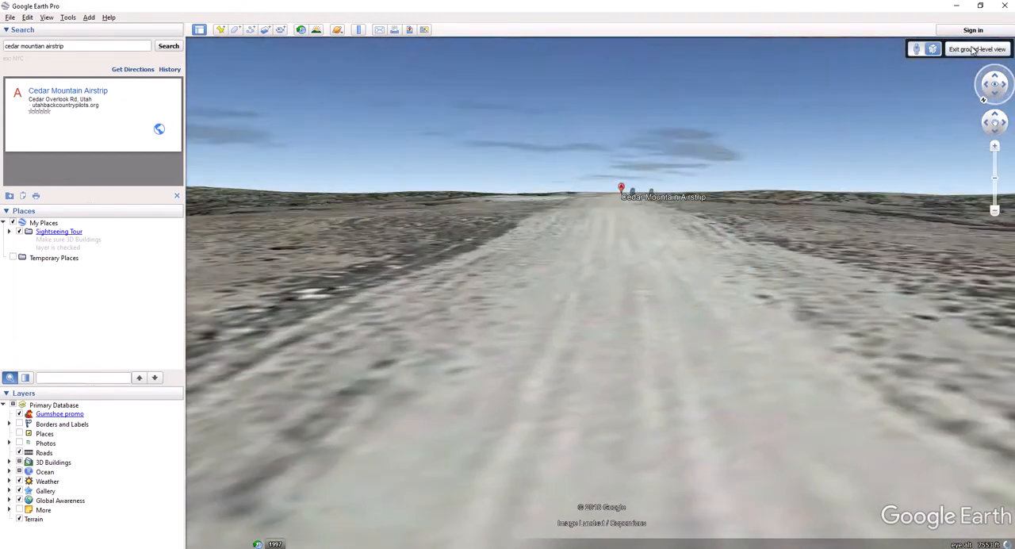
click(977, 48)
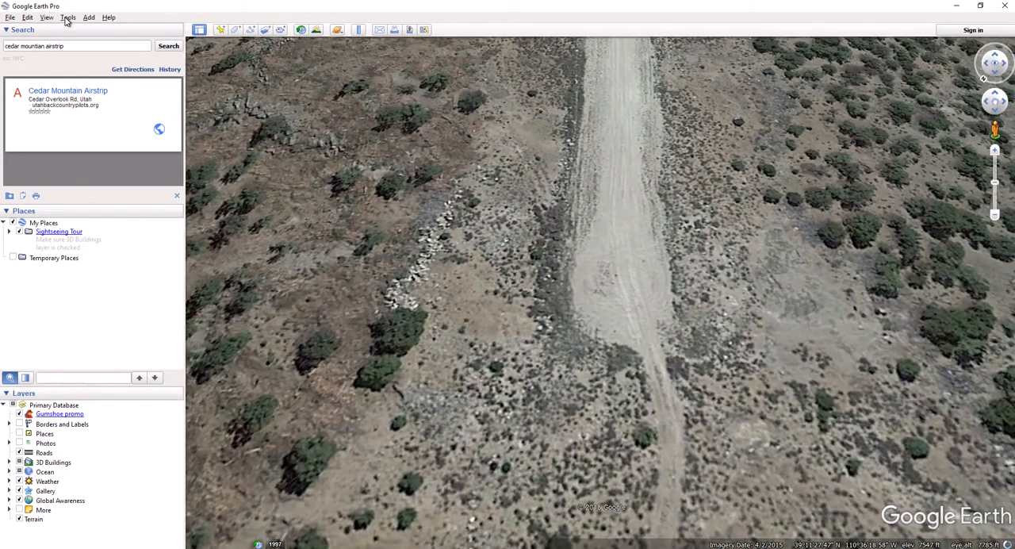
- Enter Flight Simulator setup and choose the SR22 with Current View as start position
click(67, 16)
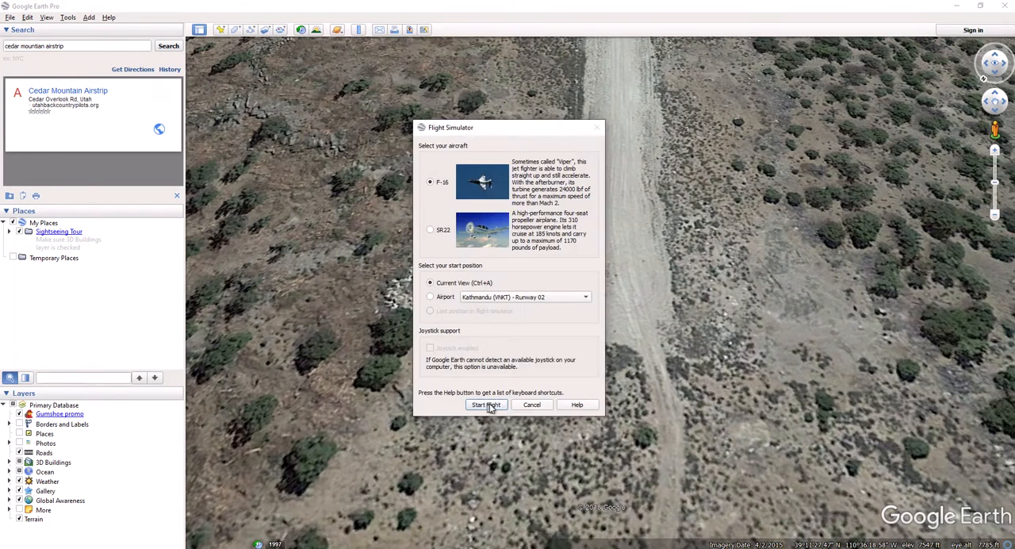
mouse_move(567, 297)
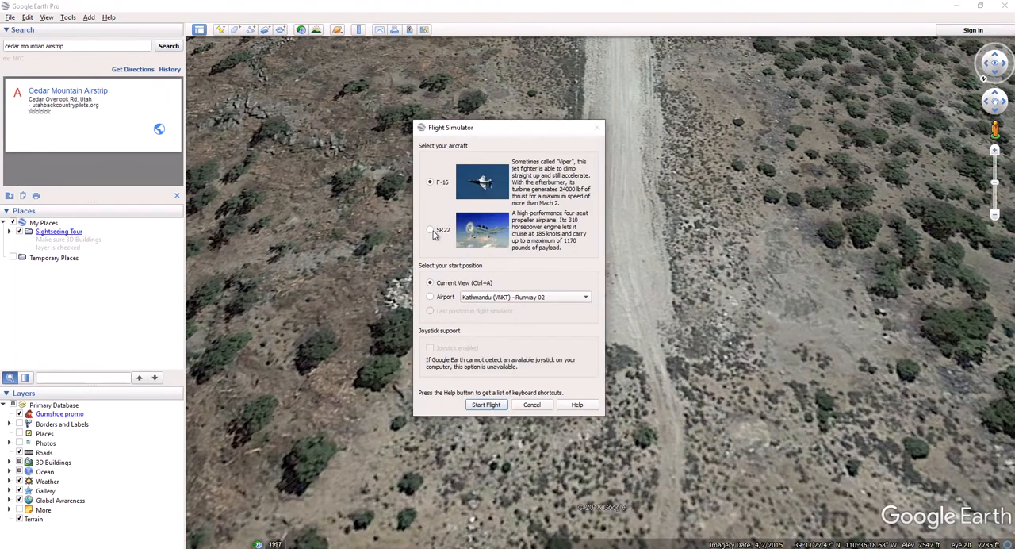
click(431, 228)
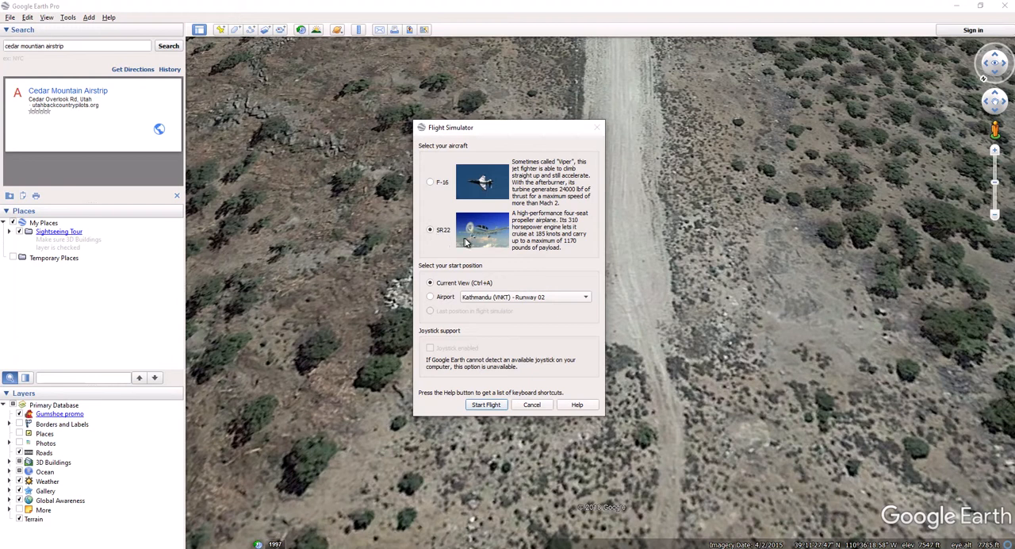
mouse_move(487, 409)
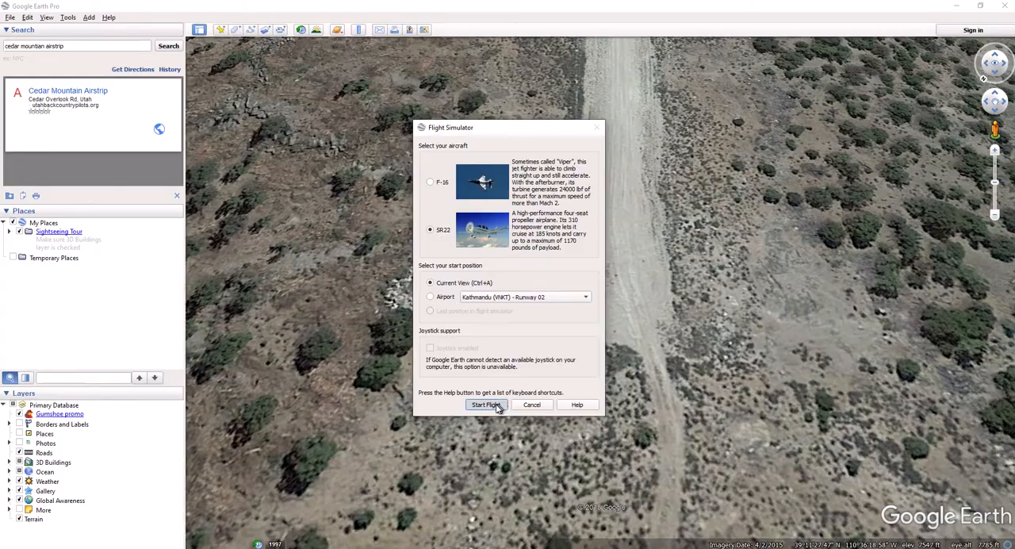
click(486, 404)
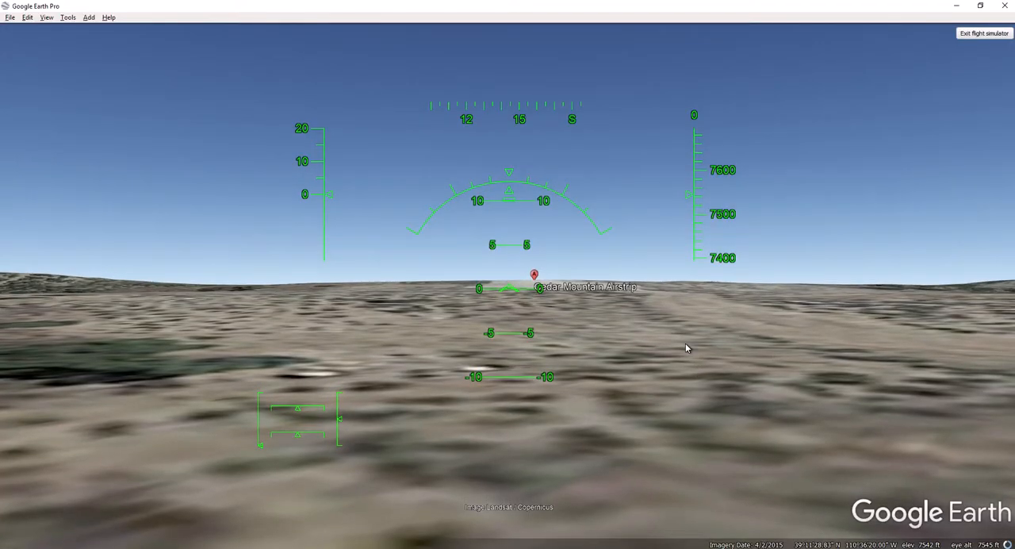
mouse_move(679, 347)
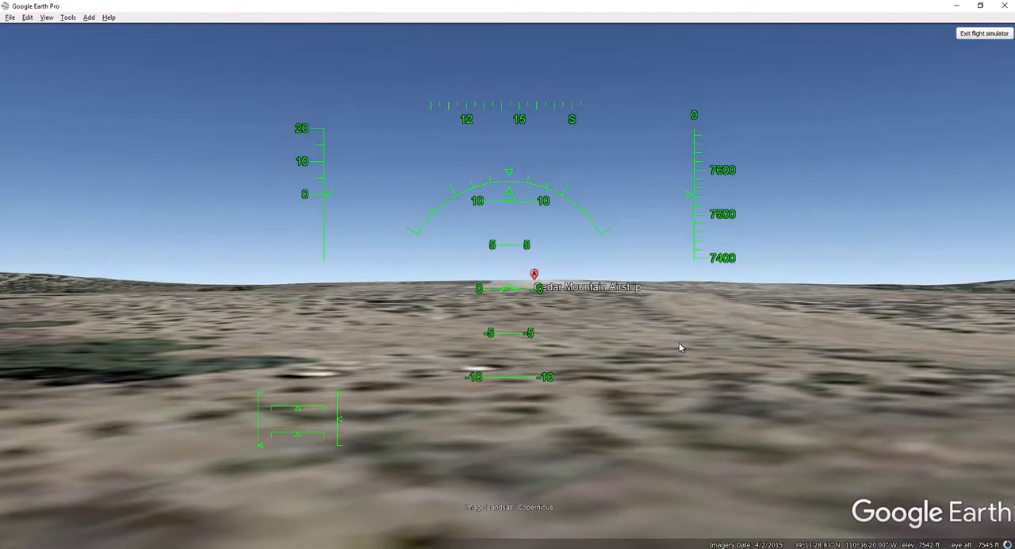
mouse_move(695, 279)
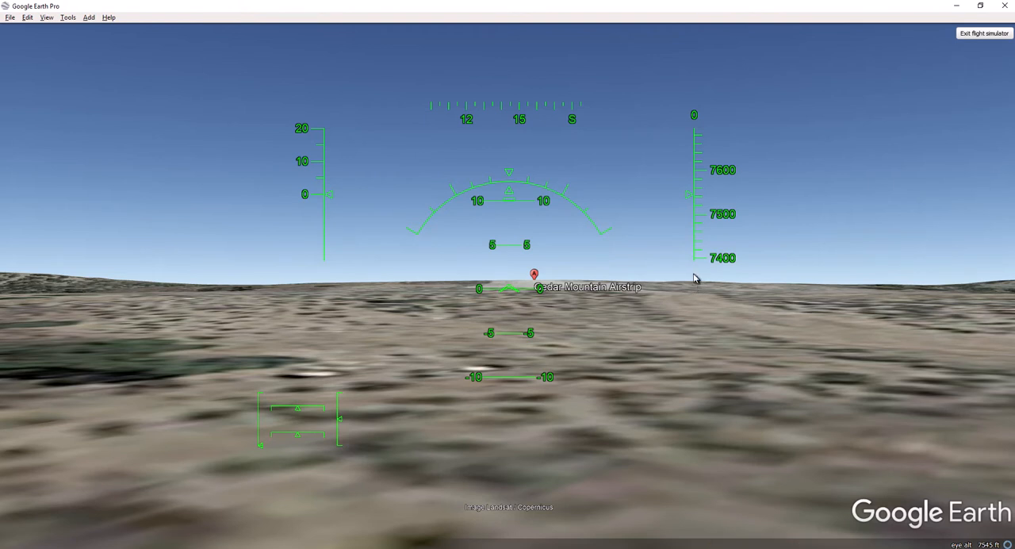
mouse_move(698, 244)
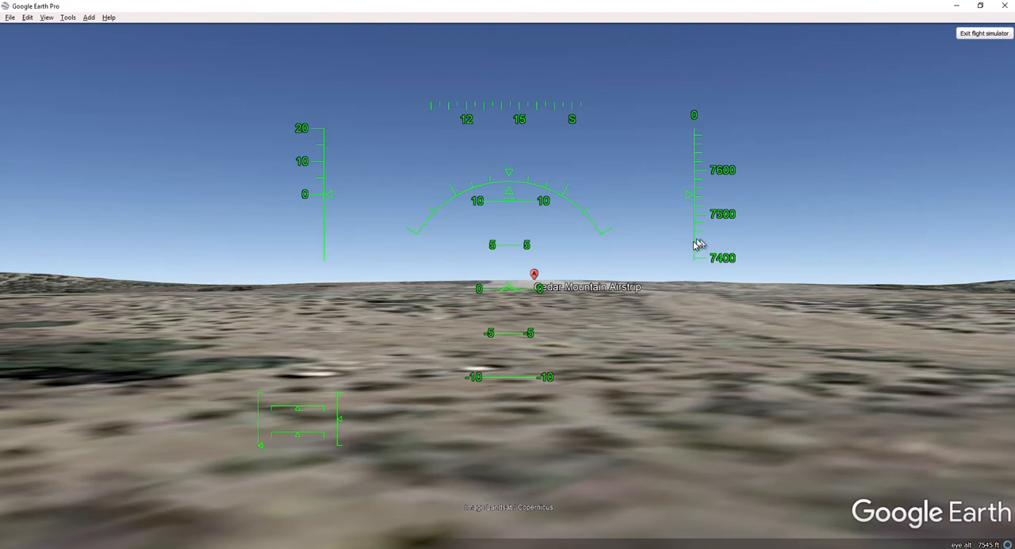
mouse_move(728, 155)
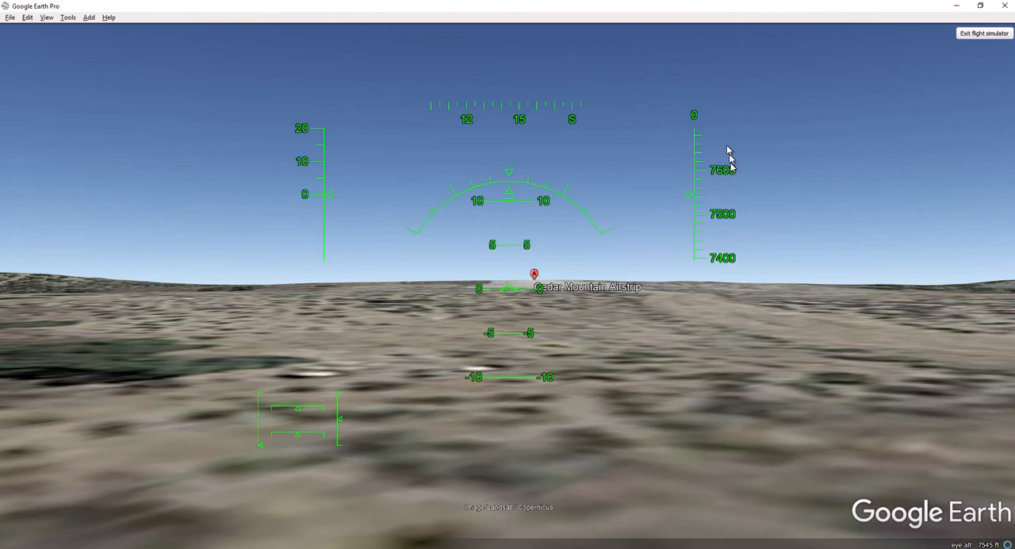
mouse_move(746, 159)
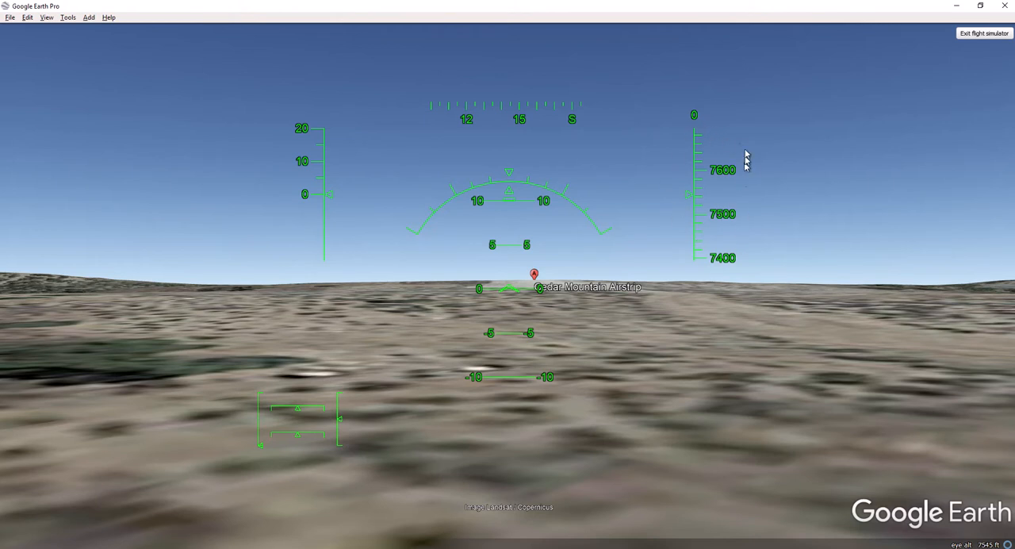
mouse_move(484, 120)
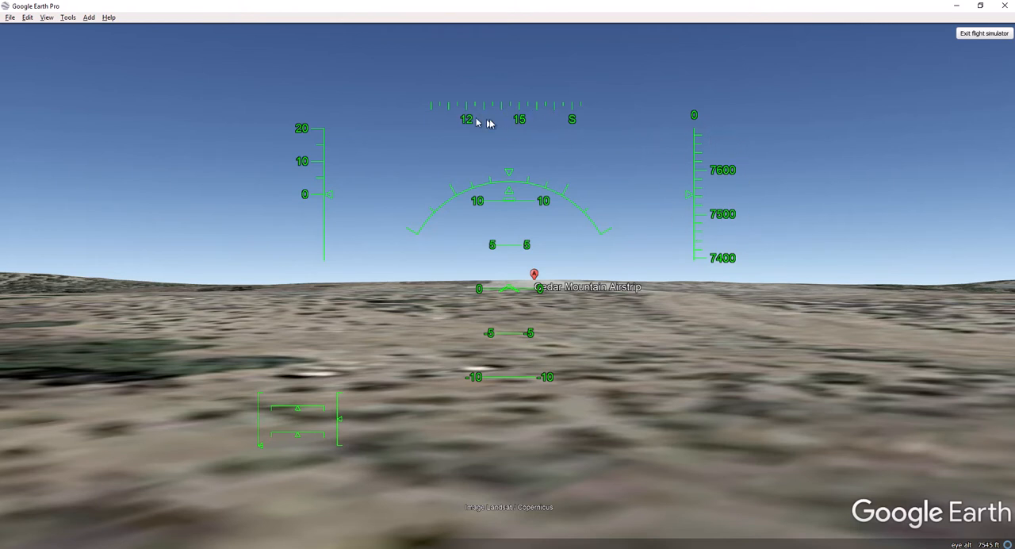
mouse_move(214, 140)
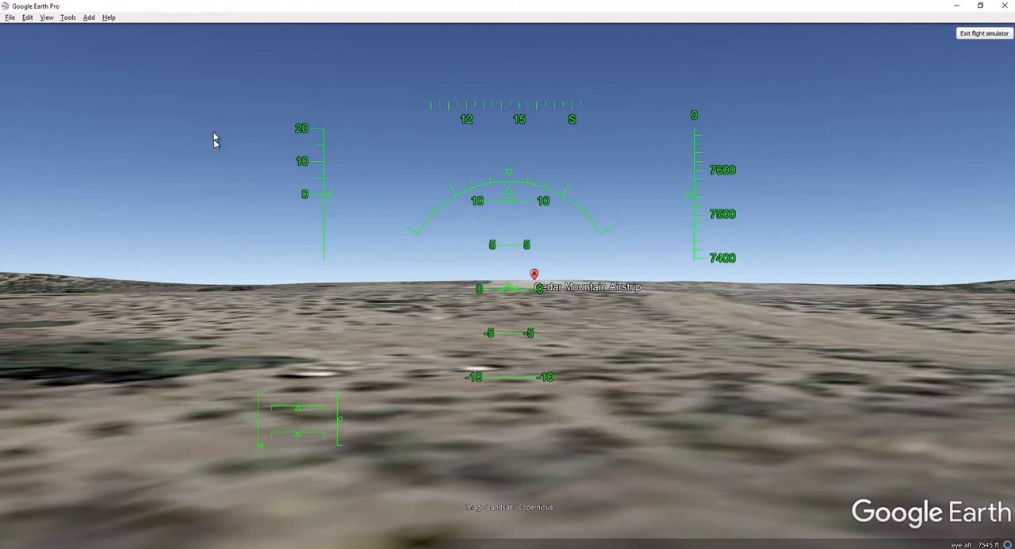
mouse_move(252, 181)
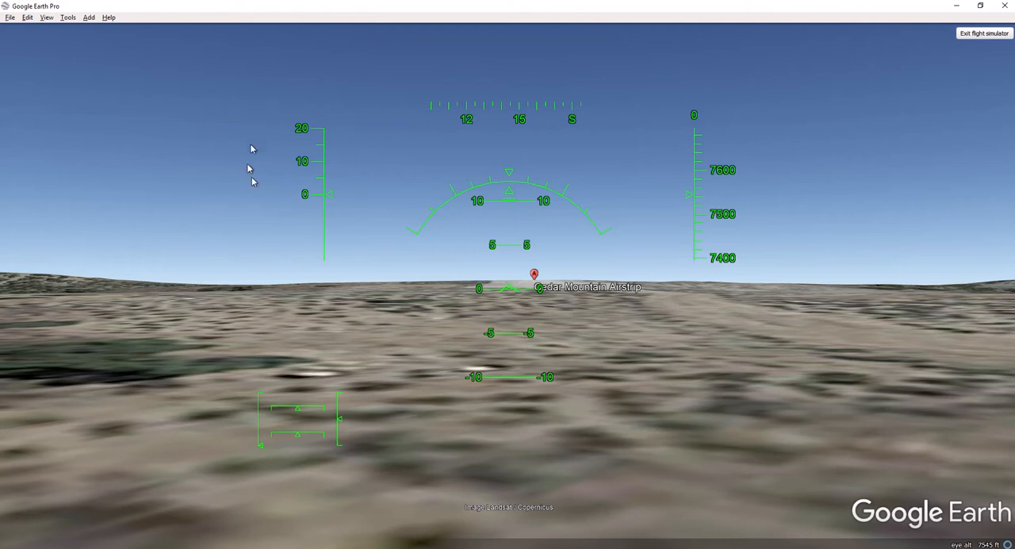
mouse_move(267, 381)
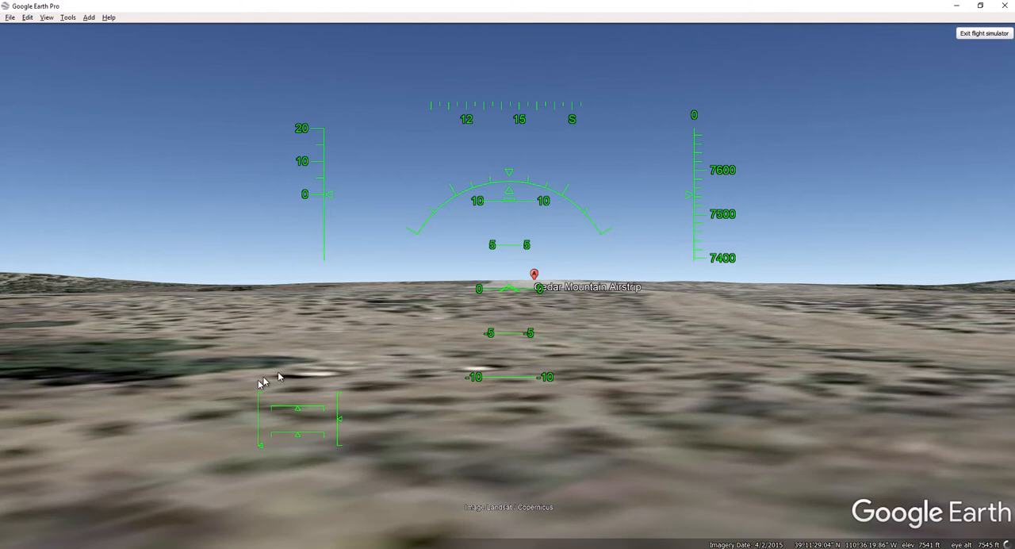
mouse_move(339, 425)
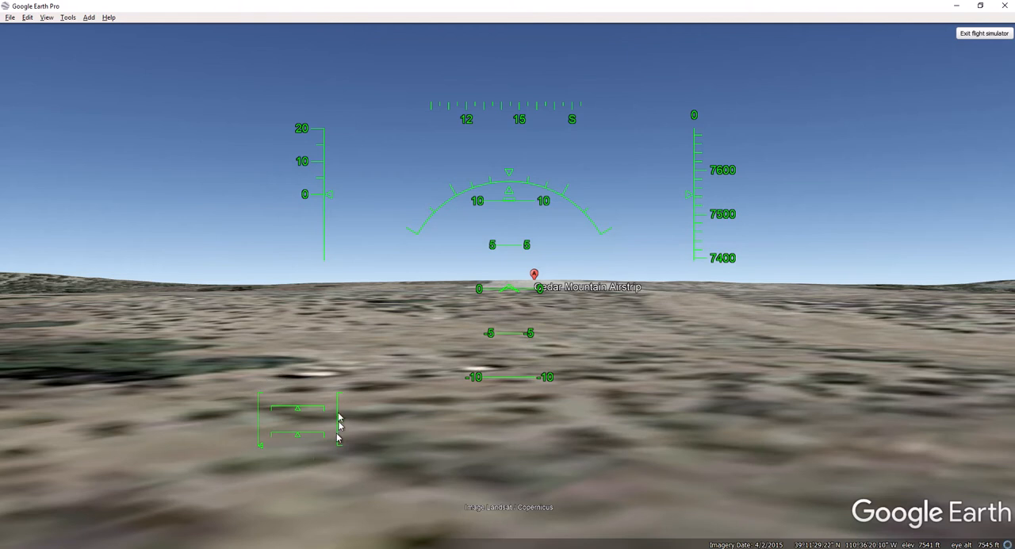
mouse_move(267, 441)
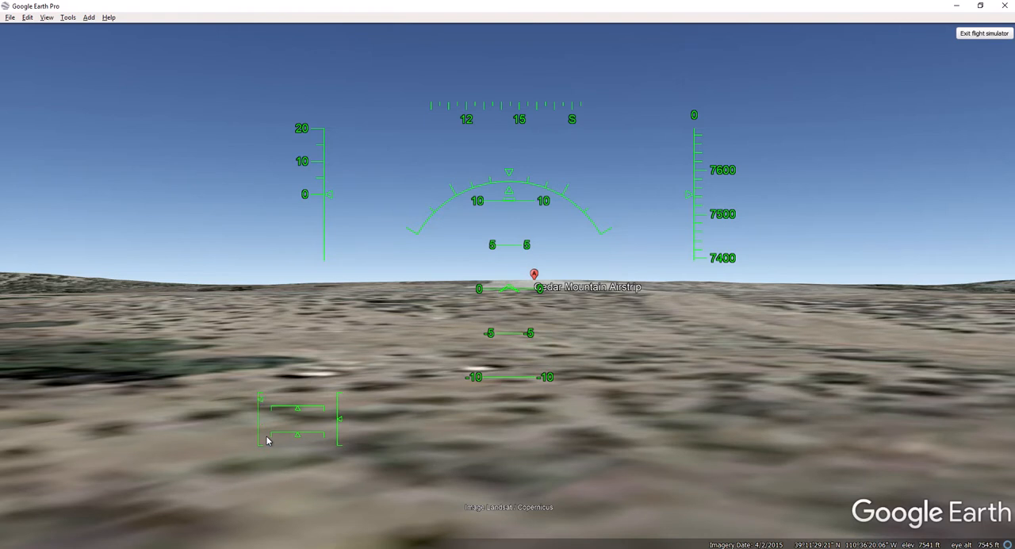
mouse_move(356, 486)
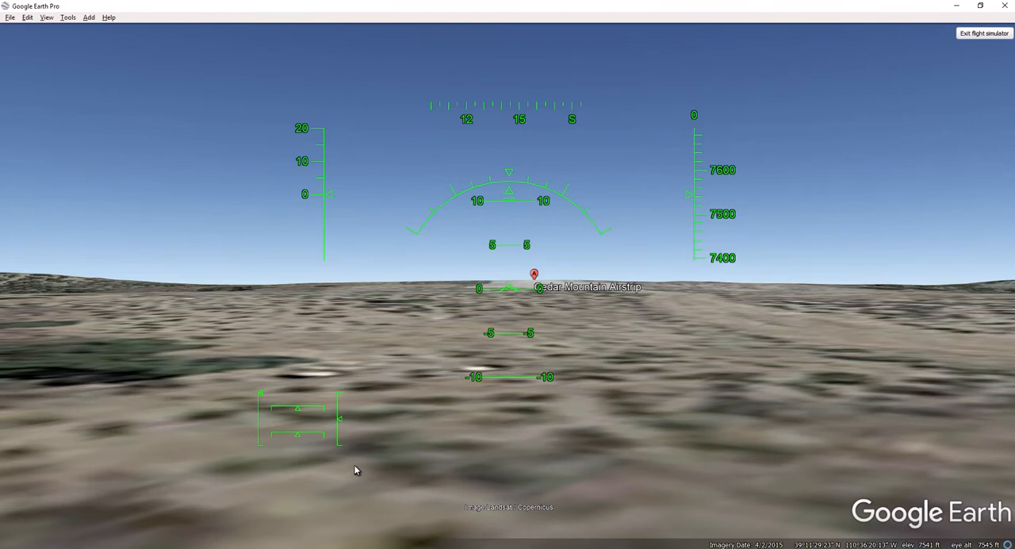
mouse_move(355, 454)
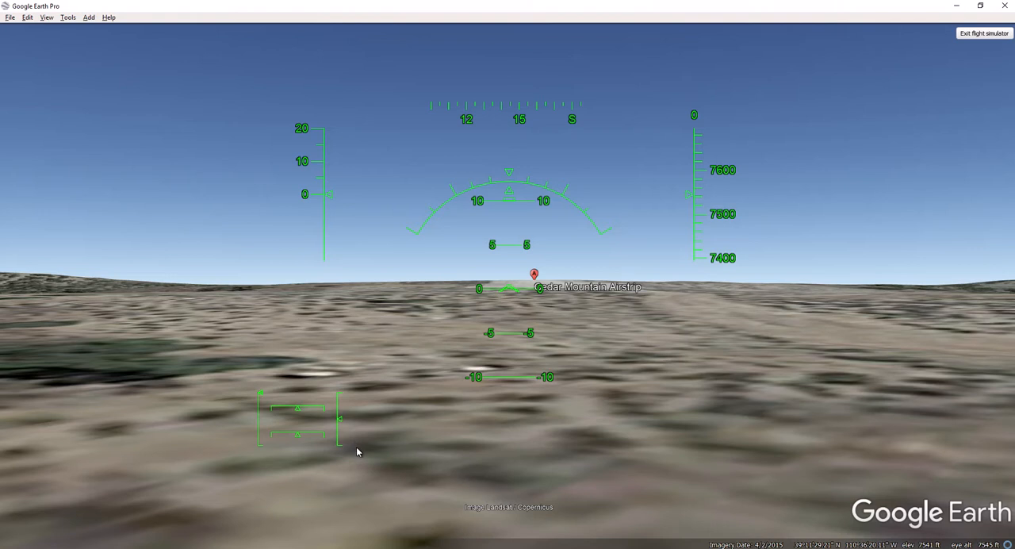
mouse_move(411, 426)
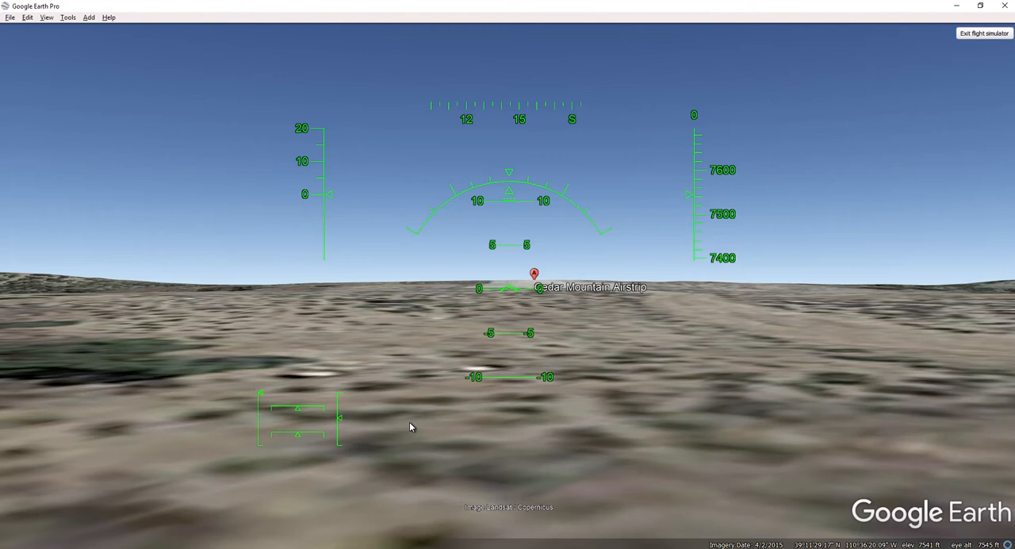
key(f)
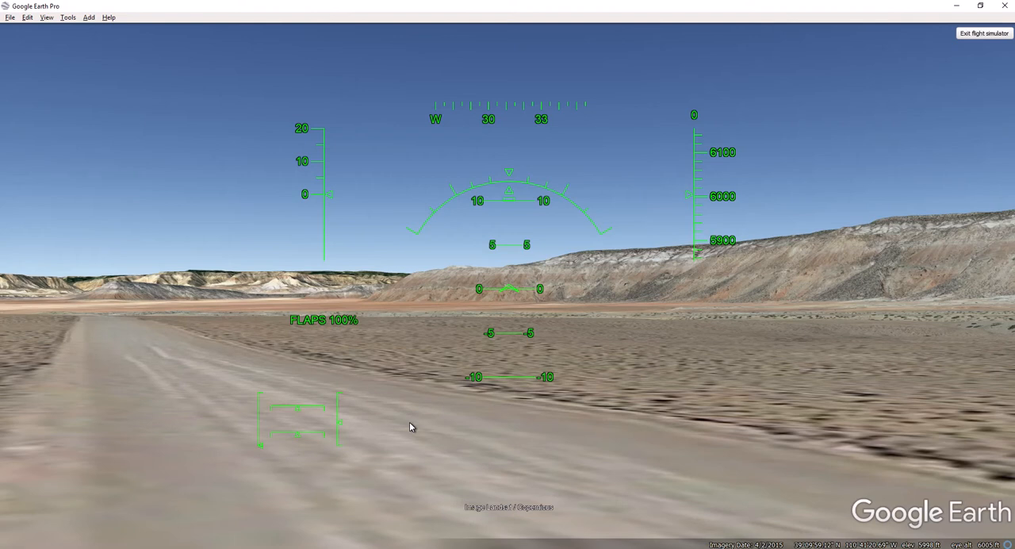
mouse_move(657, 447)
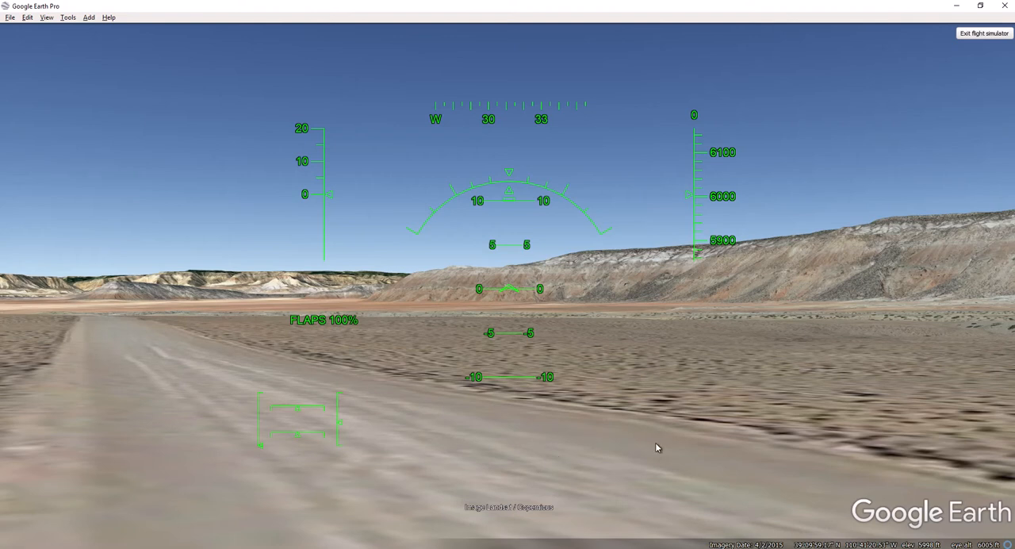